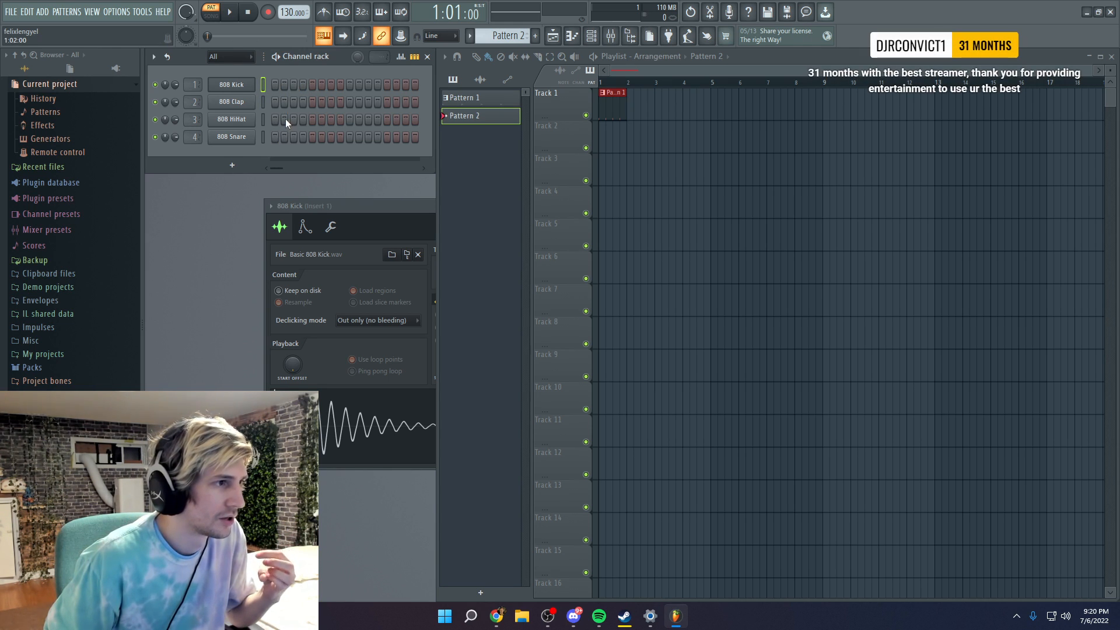
- Switch on two hi-hat steps on the 808 HiHat row of Pattern 2
left_click(292, 119)
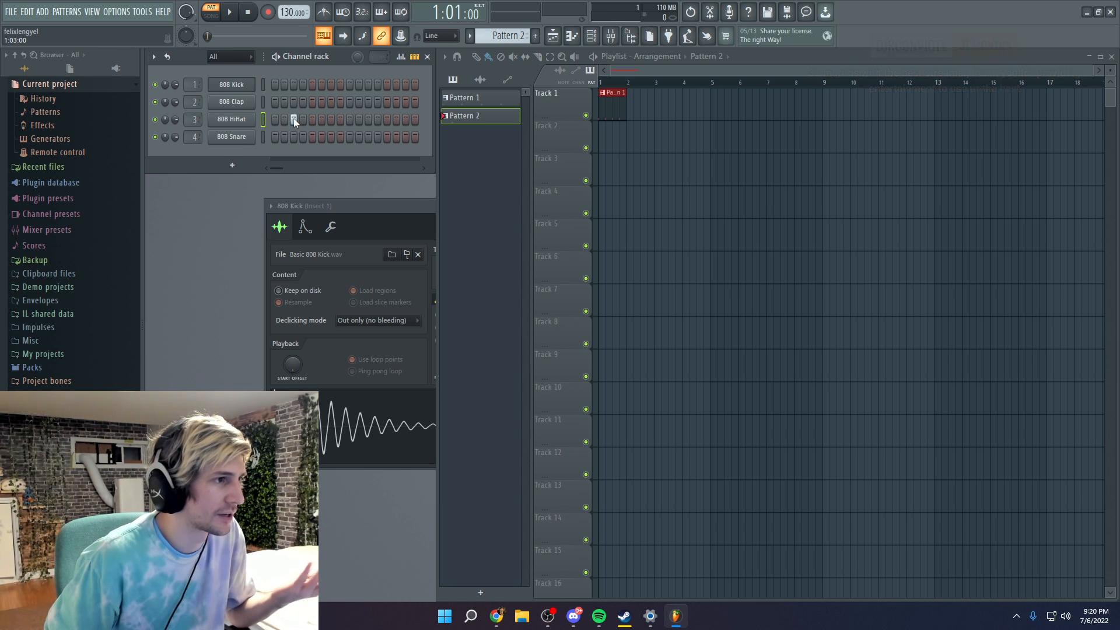
left_click(330, 119)
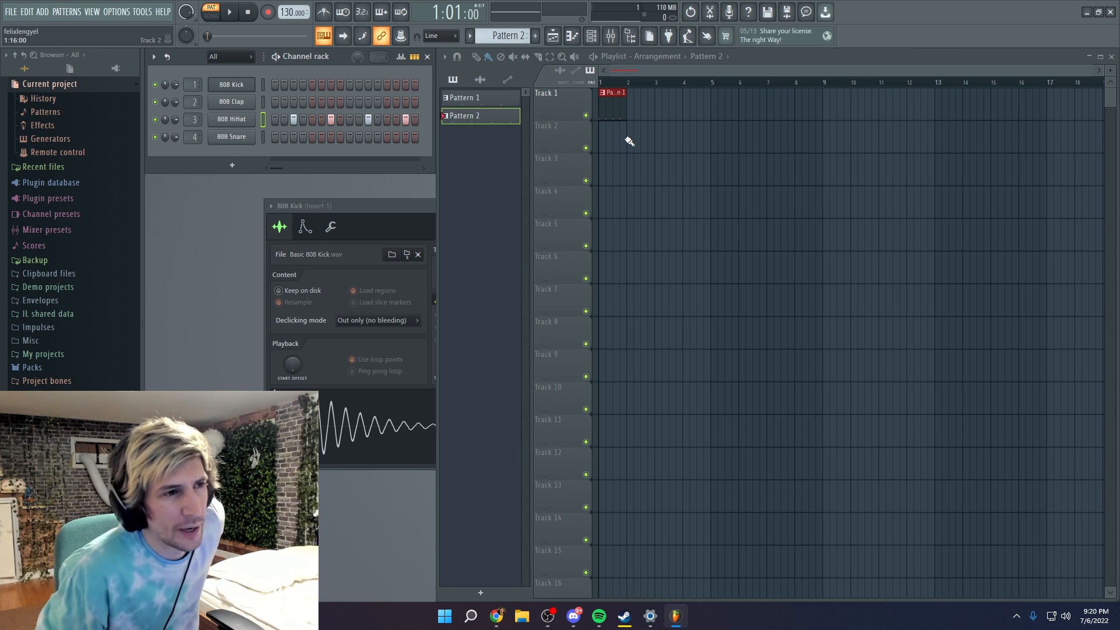
- Place a Pattern 2 clip at bar 1 of Track 2 and enable song mode
left_click(612, 138)
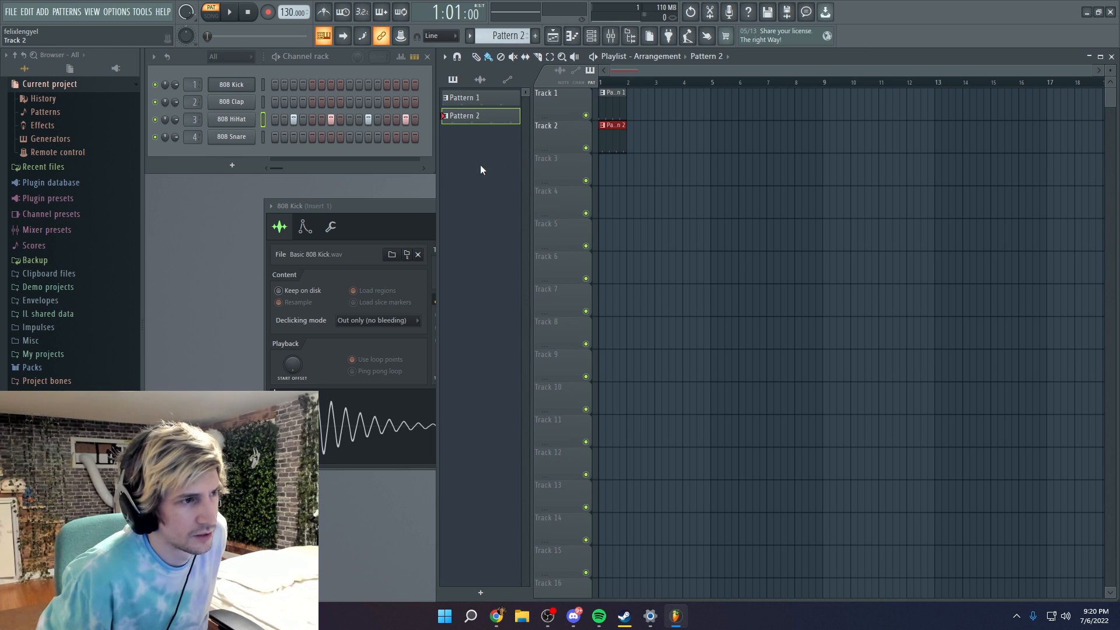
mouse_move(473, 165)
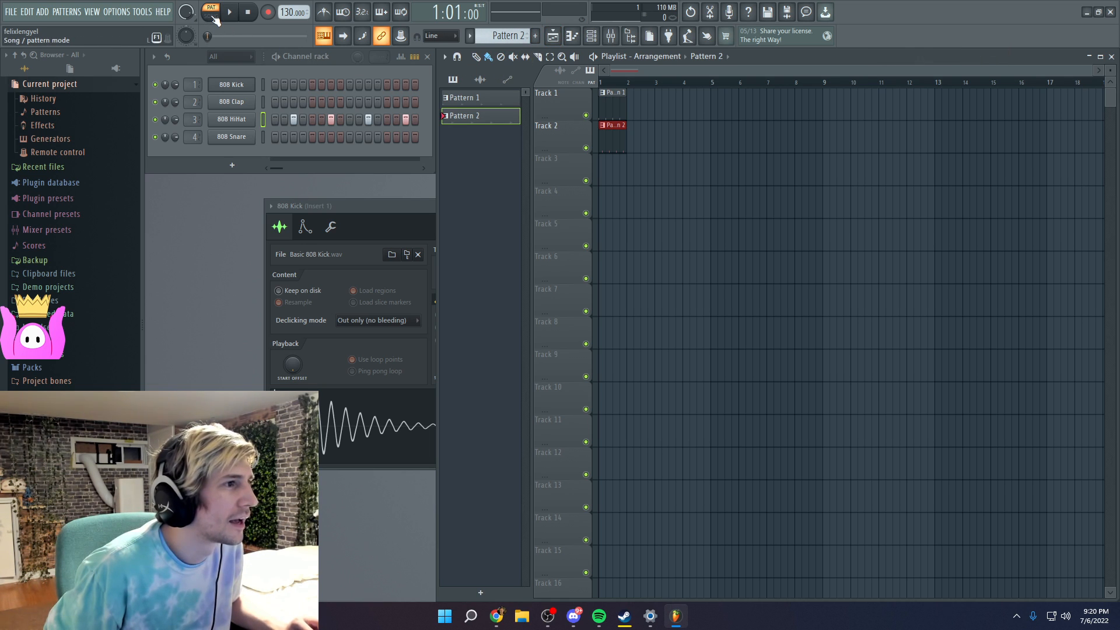
left_click(208, 12)
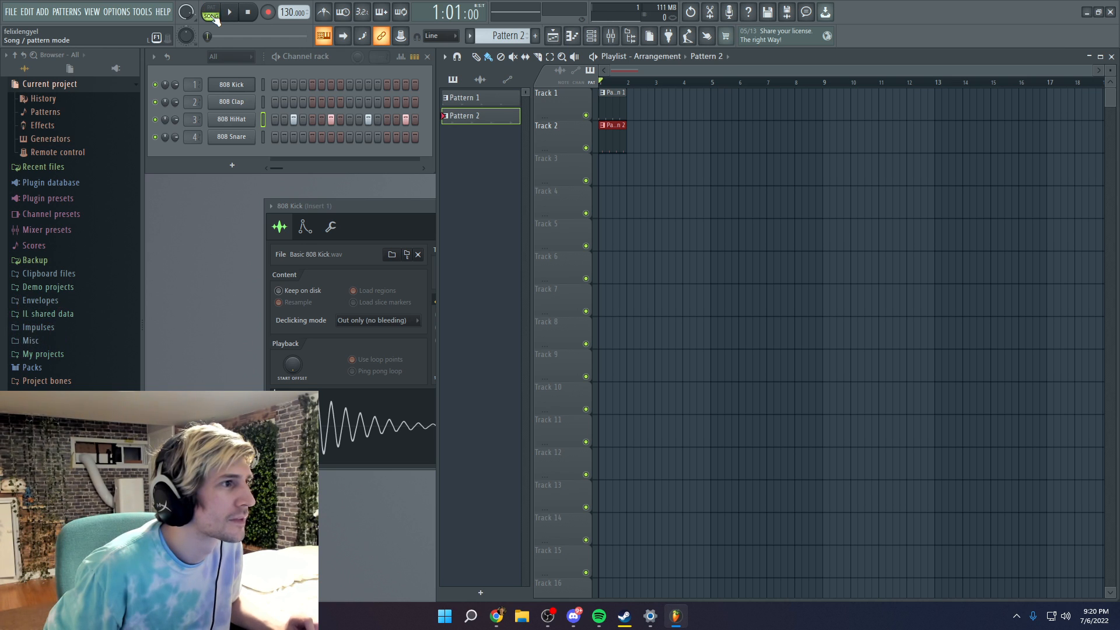